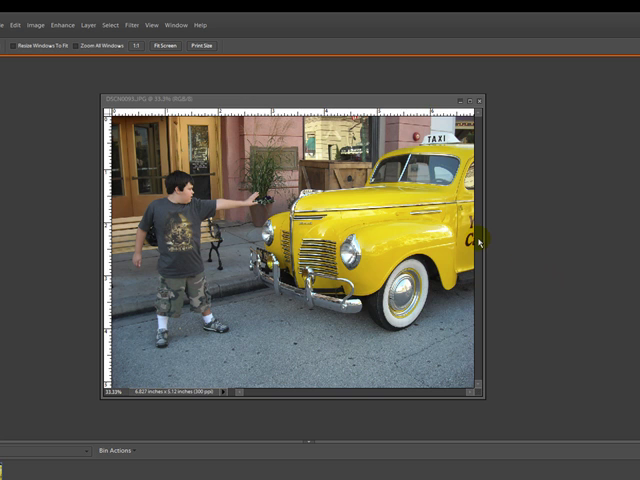
mouse_move(540, 240)
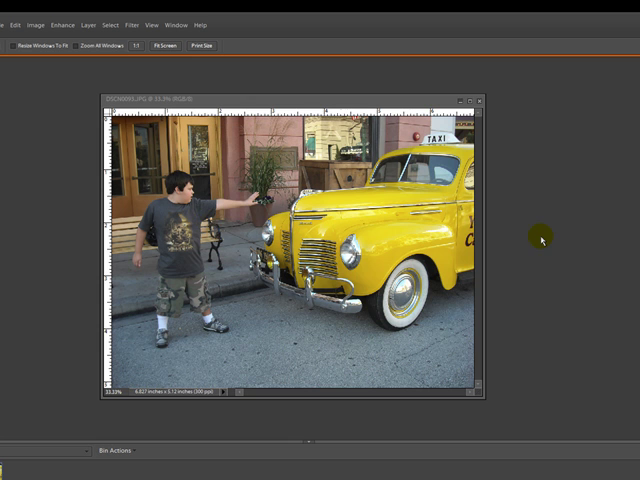
mouse_move(487, 215)
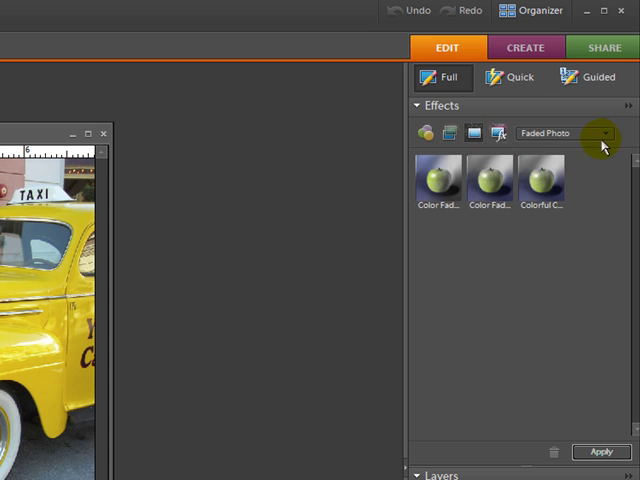
Show the Monotone Color effects to apply a sepia tint to the taxi photo.
left_click(601, 133)
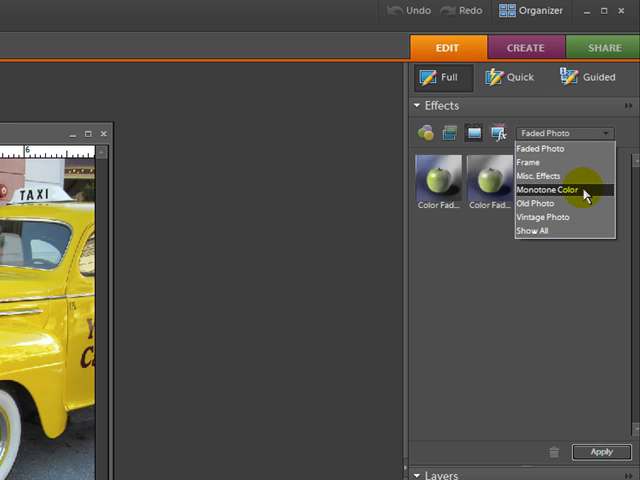
left_click(541, 191)
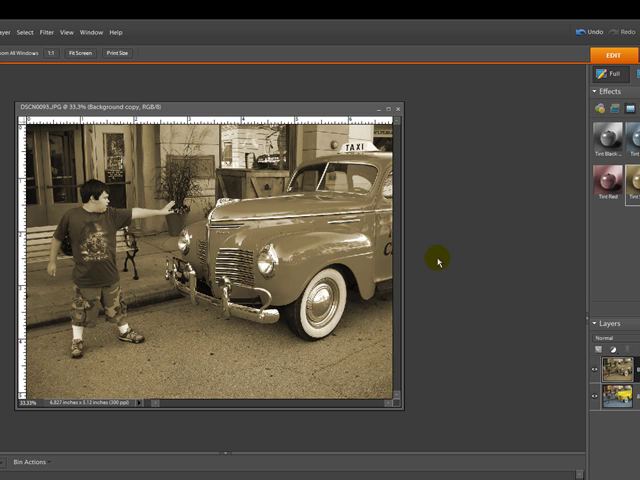
mouse_move(440, 265)
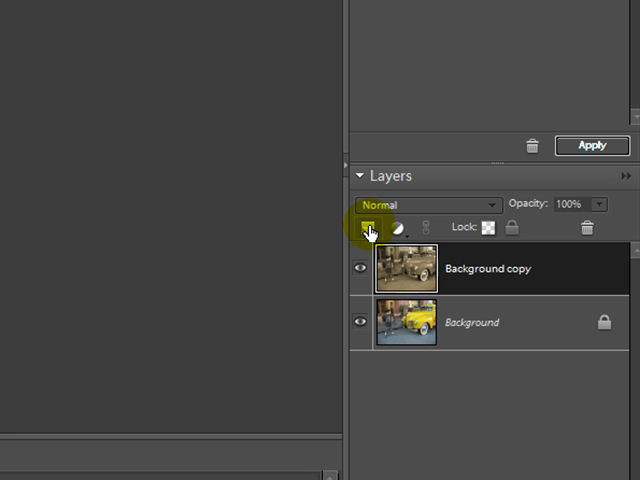
Add a new empty Layer 1 above the sepia copy.
left_click(364, 228)
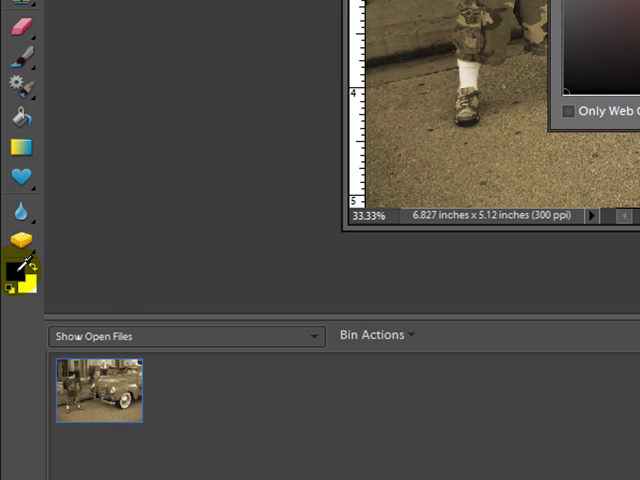
Set the foreground colour to pale tan feda6e via the yellow hue.
left_click(12, 266)
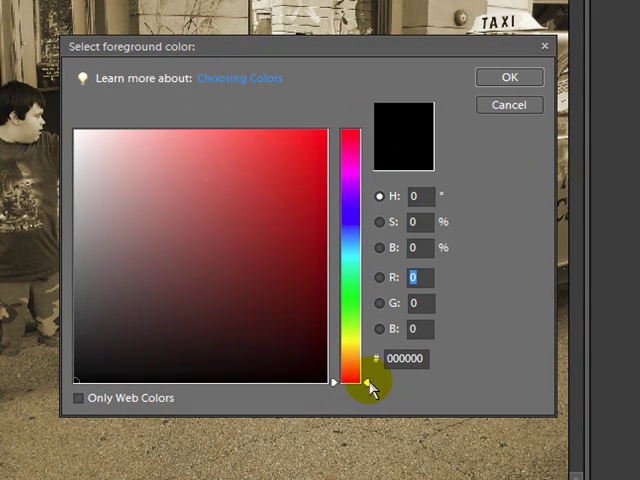
left_click(362, 343)
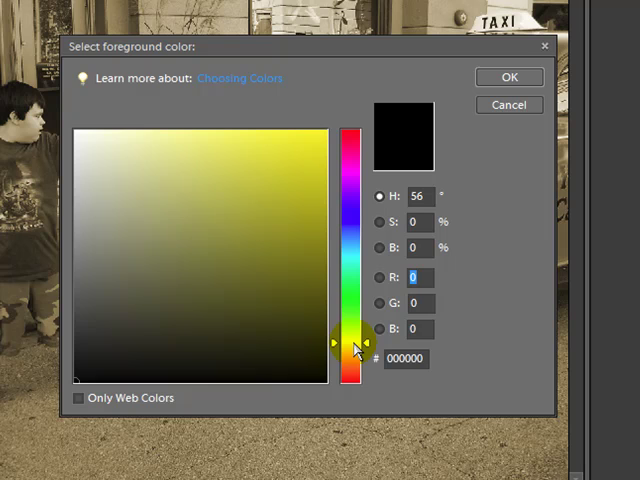
left_click(295, 195)
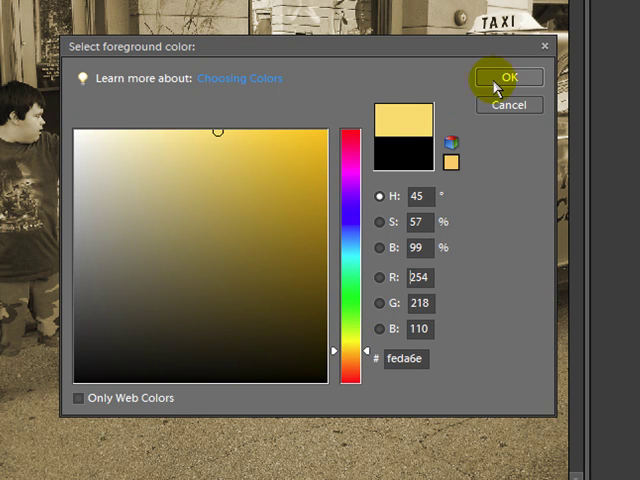
left_click(509, 78)
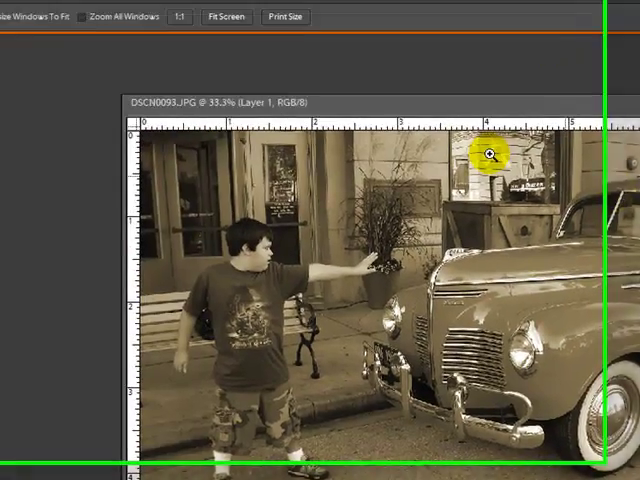
Render Clouds onto Layer 1 to cover the image with tan cloud texture.
left_click(225, 21)
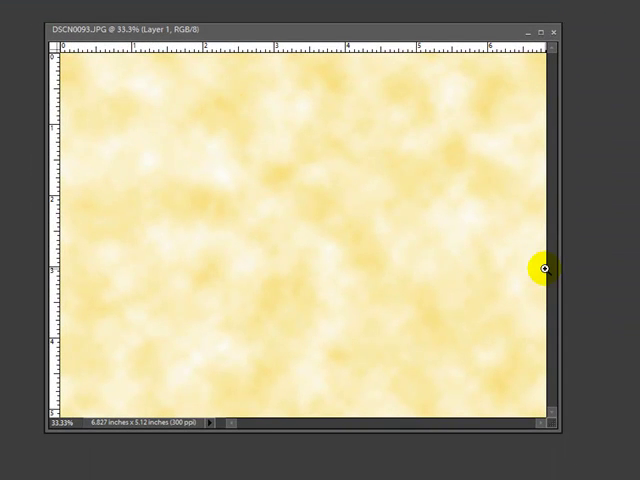
mouse_move(615, 344)
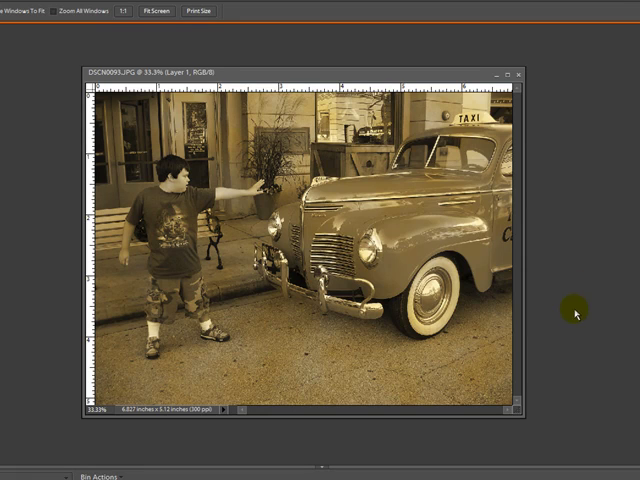
mouse_move(563, 248)
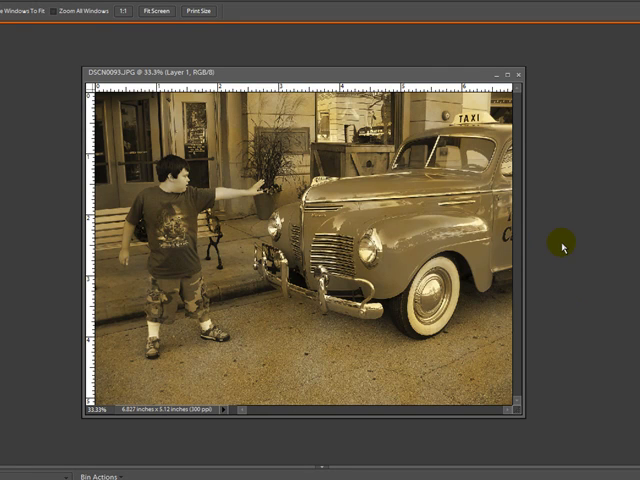